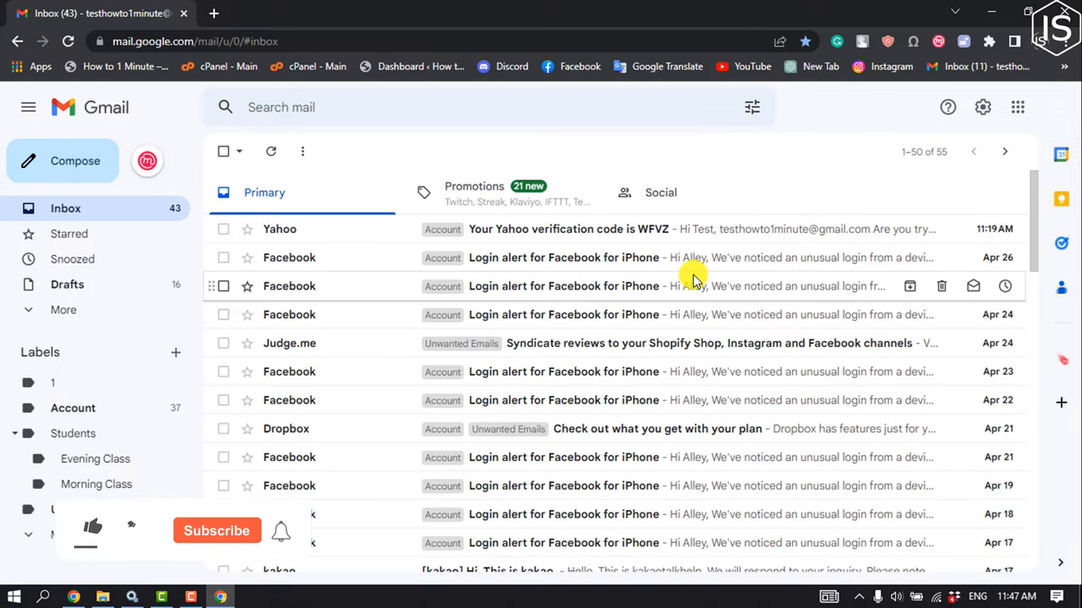
Start a new Gmail message and place the cursor in its To field
left_click(93, 527)
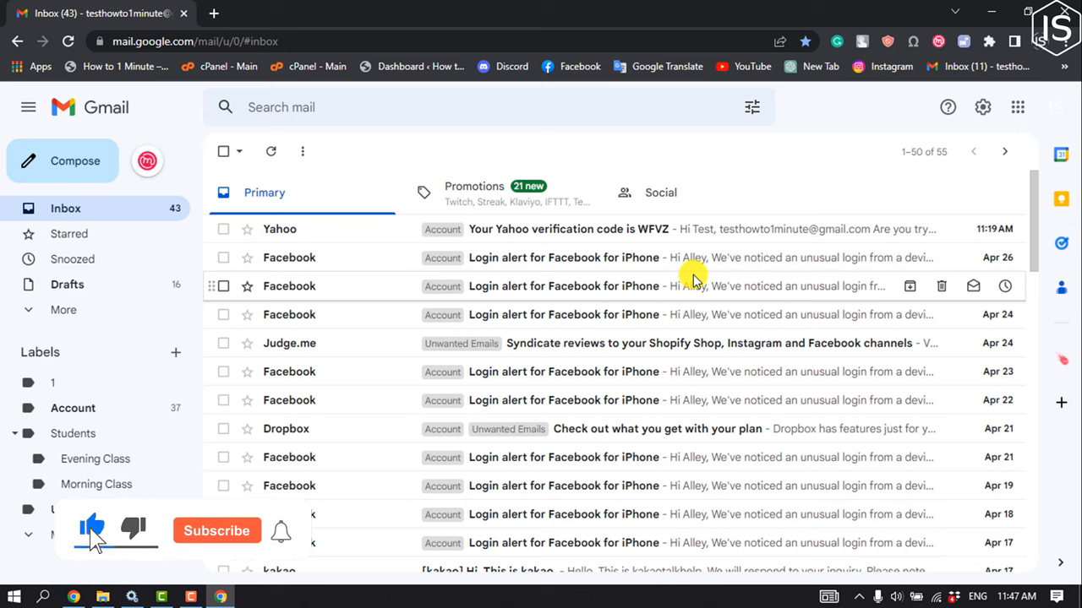
left_click(216, 530)
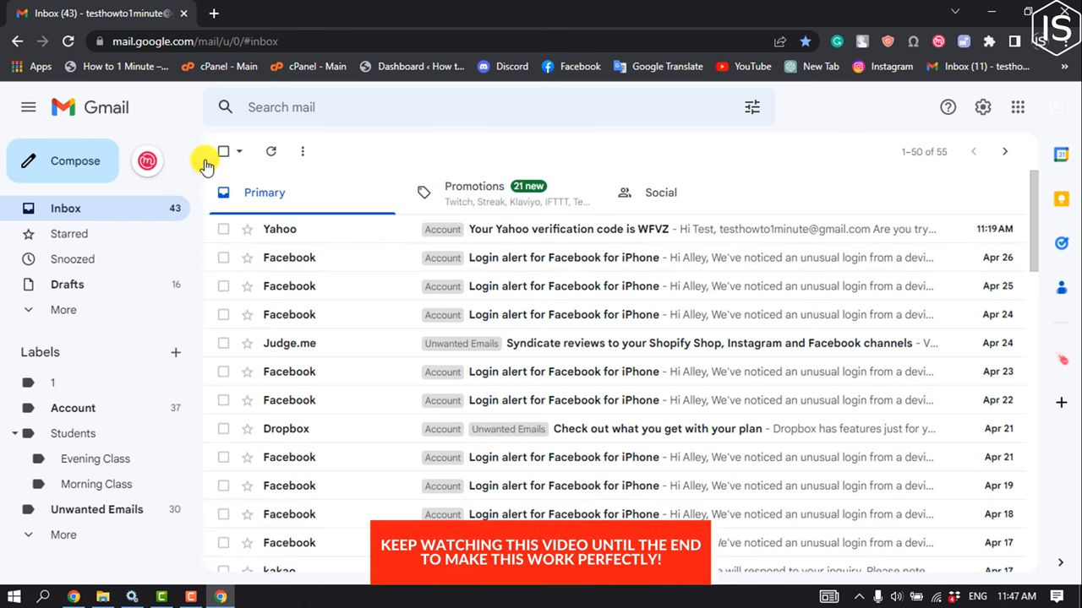
left_click(63, 160)
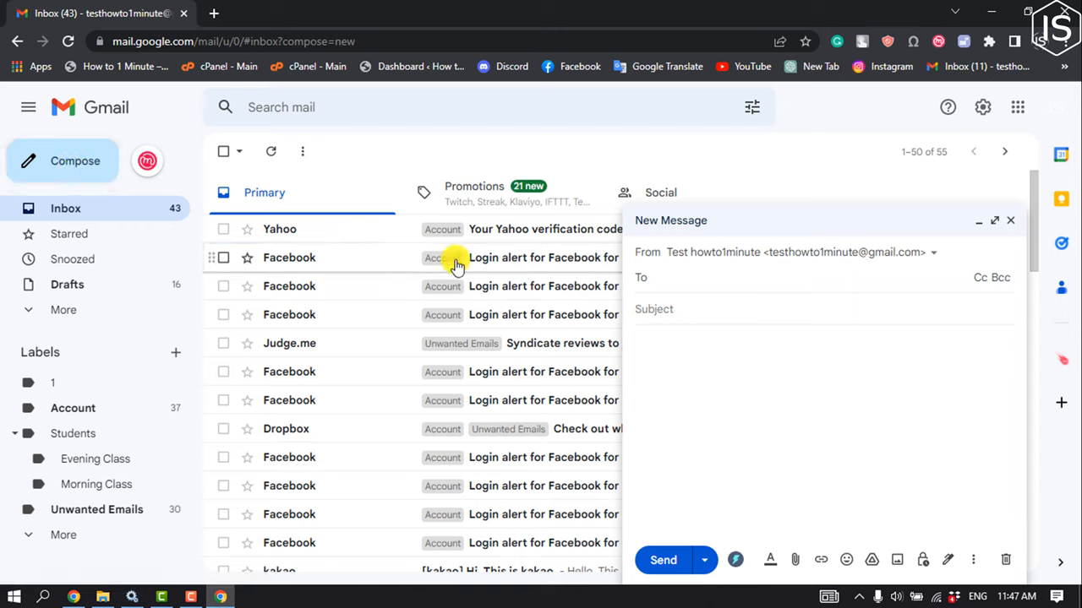
left_click(672, 277)
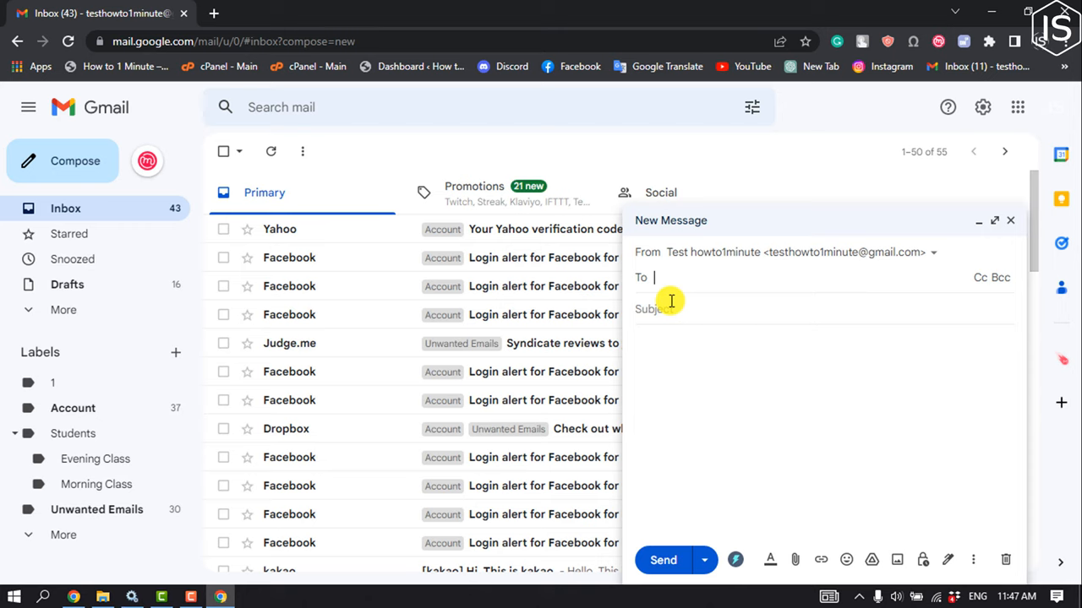
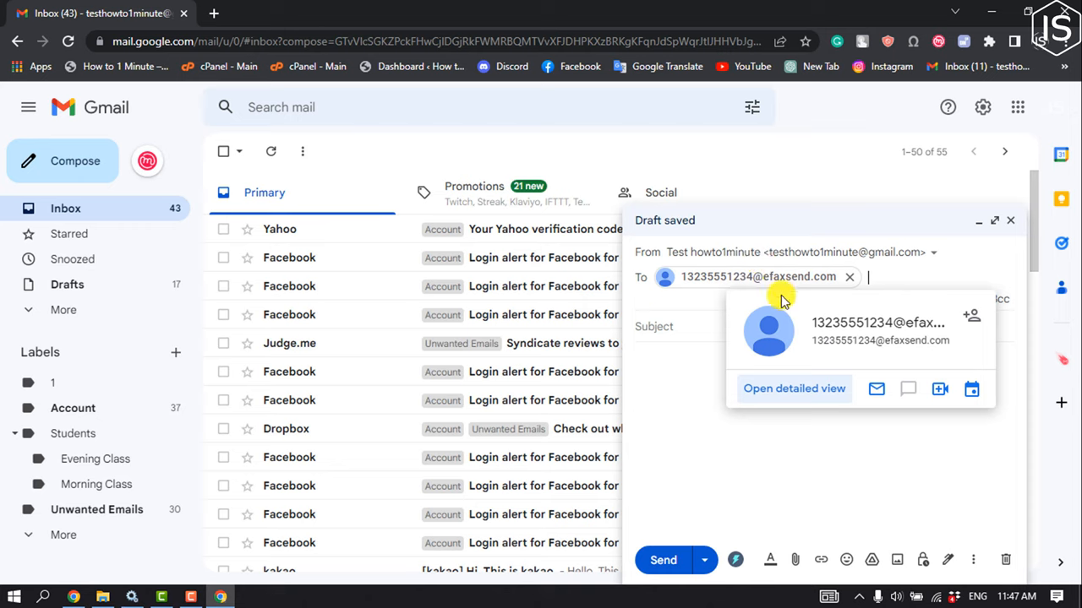
mouse_move(757, 290)
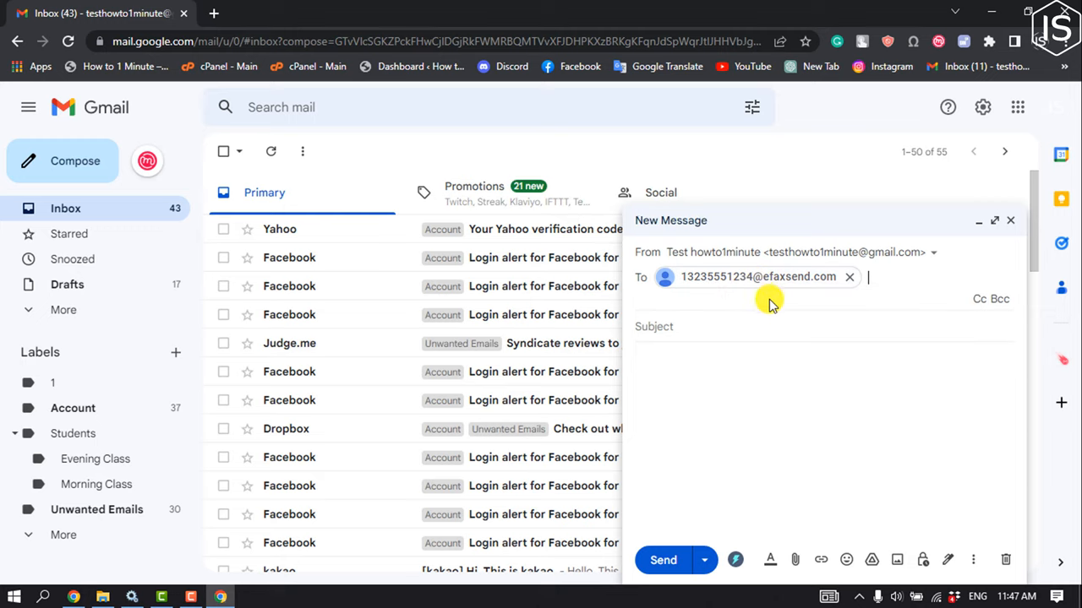
mouse_move(798, 302)
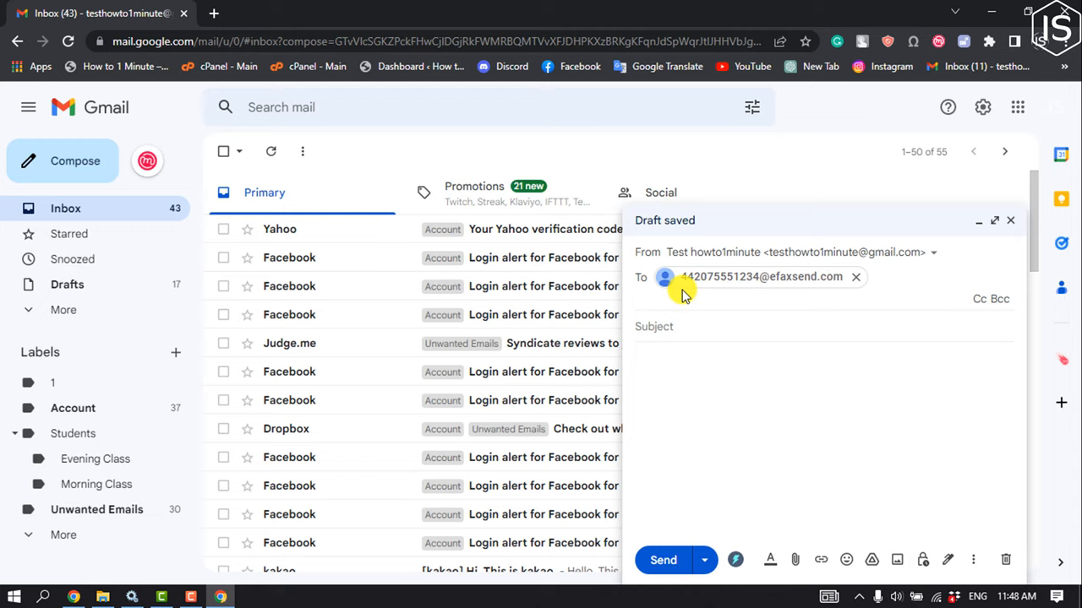
left_click(692, 326)
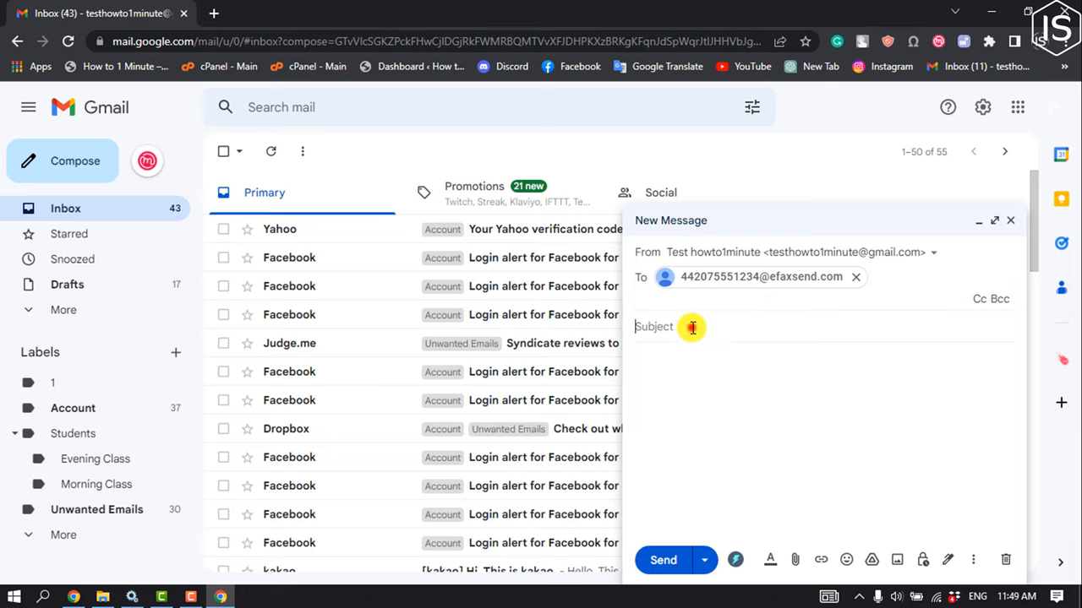